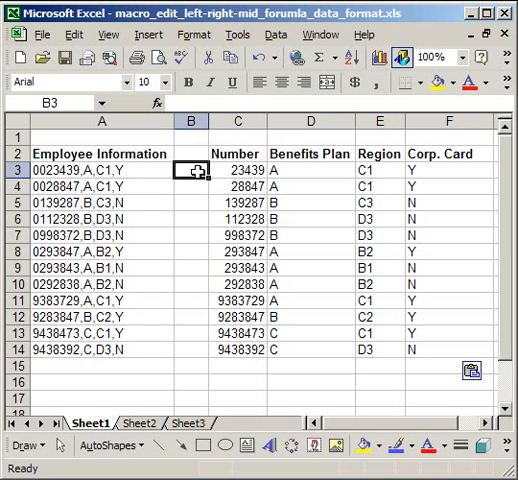
pyautogui.moveTo(140, 141)
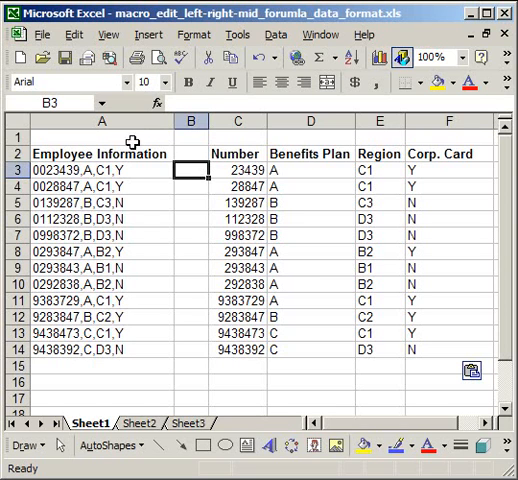
# Step: Review the combined Employee Information entries in column A and the four split-column headings
pyautogui.click(98, 134)
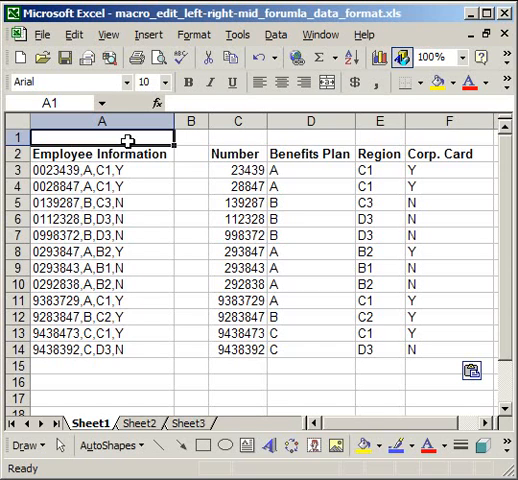
pyautogui.click(100, 187)
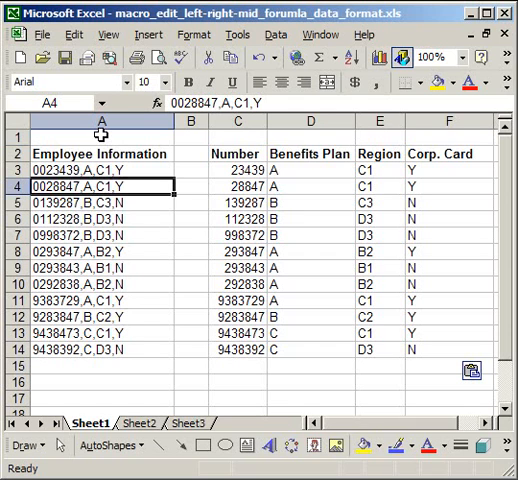
pyautogui.click(98, 137)
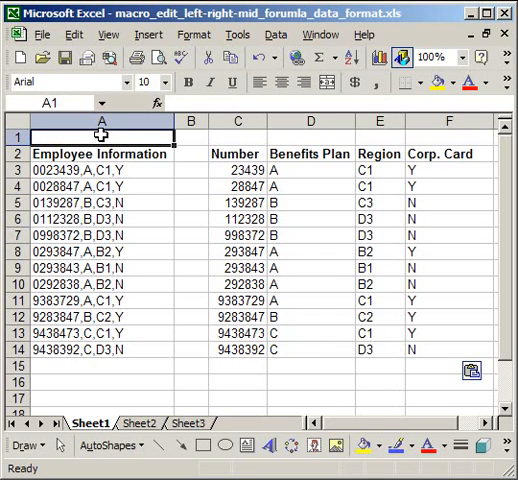
pyautogui.moveTo(95, 153); pyautogui.dragTo(95, 267)
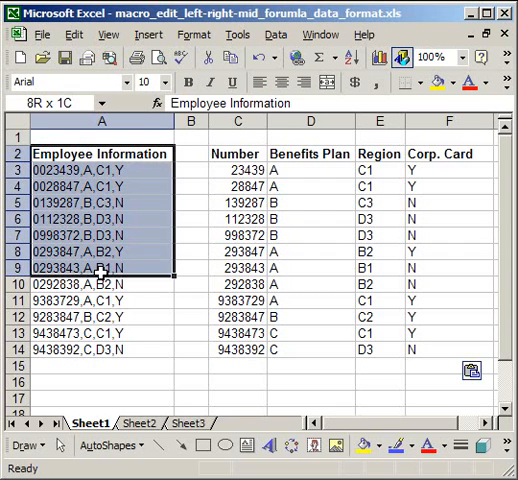
pyautogui.click(100, 152)
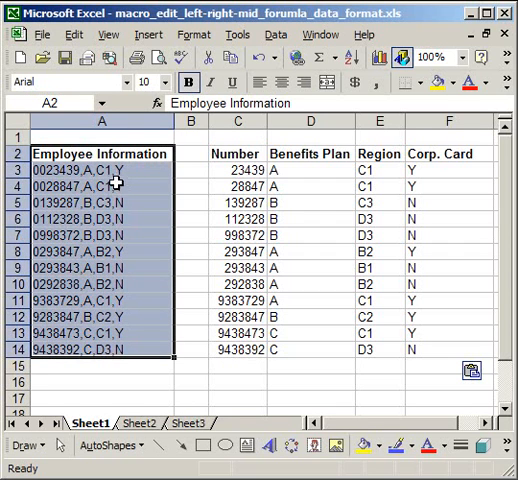
pyautogui.click(98, 170)
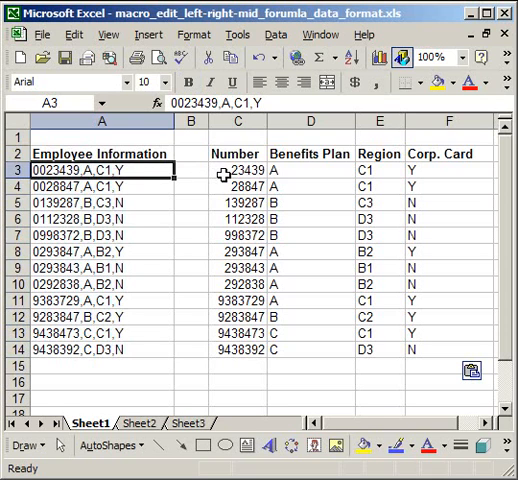
pyautogui.click(311, 153)
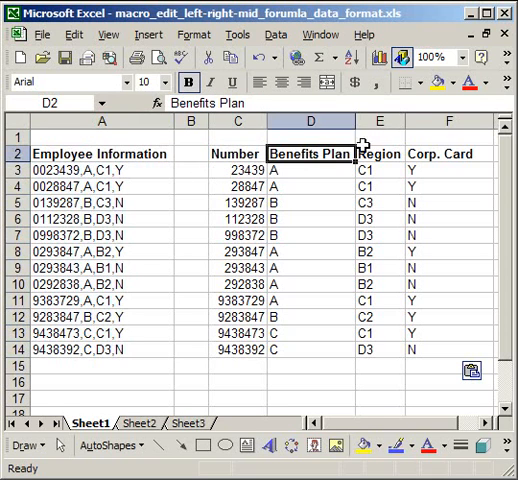
pyautogui.click(447, 153)
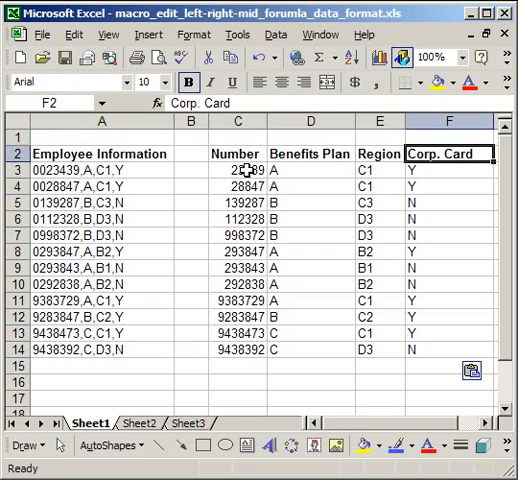
# Step: Clear the split values in C3:F14 under Number, Benefits Plan, Region and Corp. Card, leaving C3 selected
pyautogui.click(237, 170)
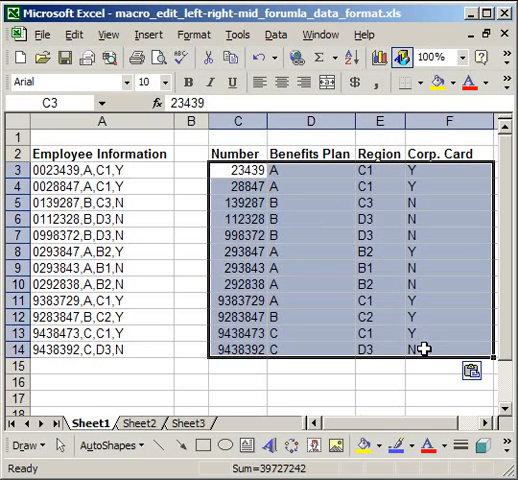
pyautogui.press('Delete')
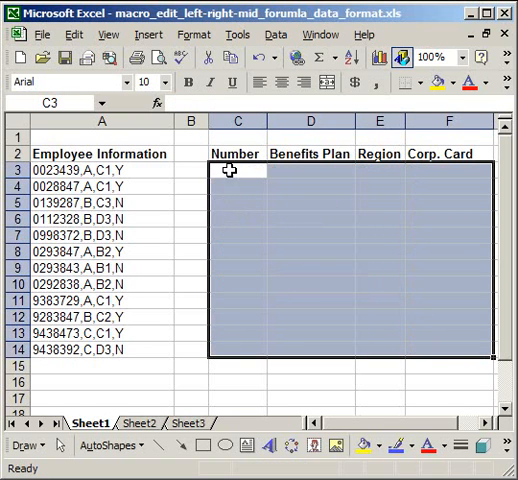
pyautogui.click(237, 170)
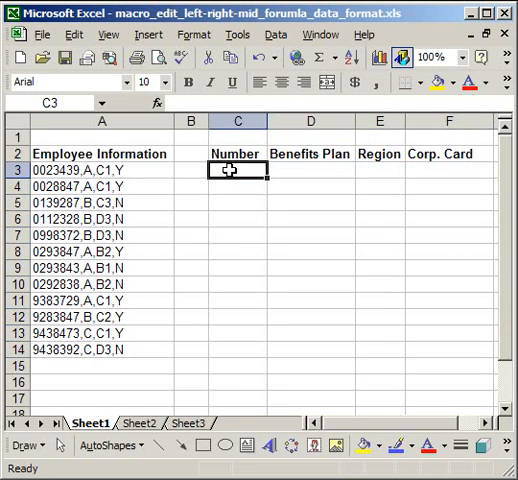
pyautogui.click(379, 170)
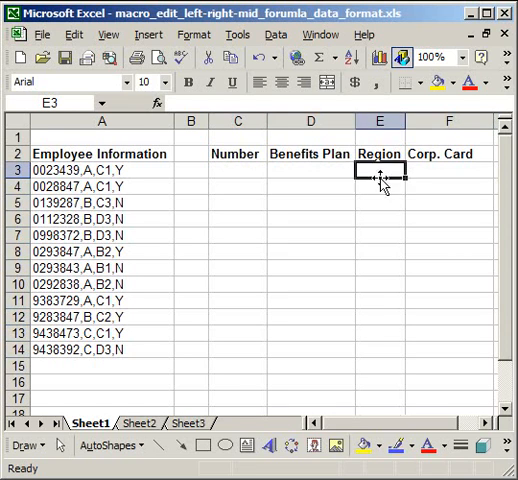
pyautogui.click(237, 170)
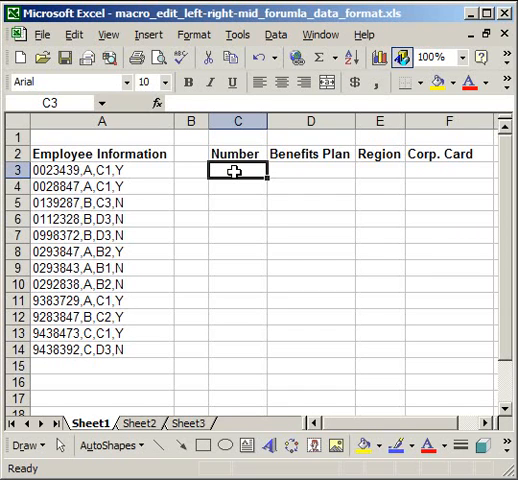
pyautogui.click(237, 33)
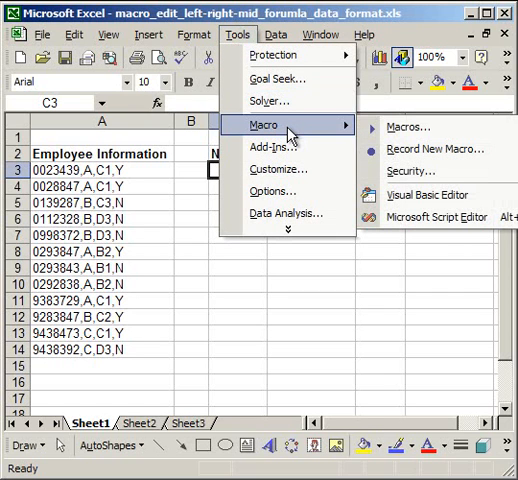
pyautogui.moveTo(432, 149)
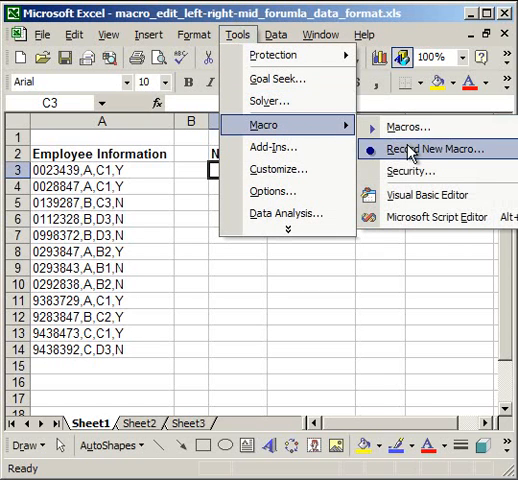
# Step: Record a new macro named Data_Formatting with shortcut Ctrl+e and description 'Format employee data.'
pyautogui.click(421, 149)
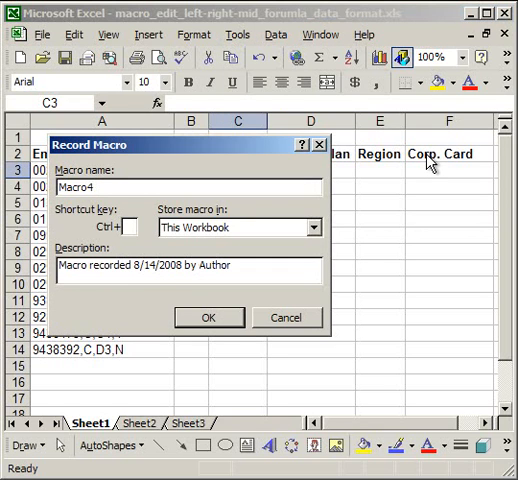
pyautogui.moveTo(237, 152)
pyautogui.write('Data_Fo')
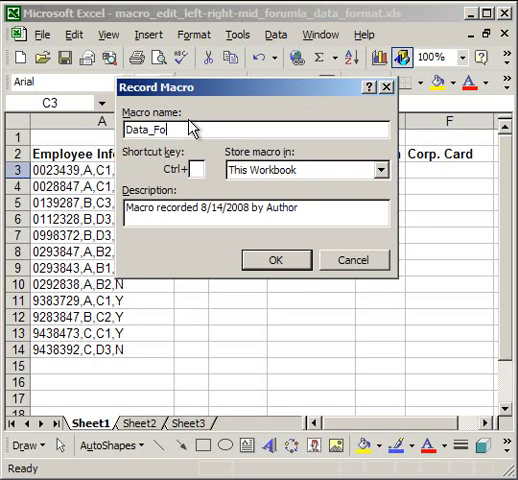
pyautogui.write('rmatting')
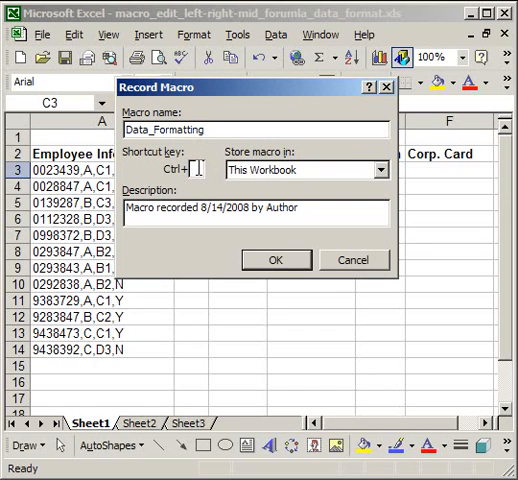
pyautogui.write('e')
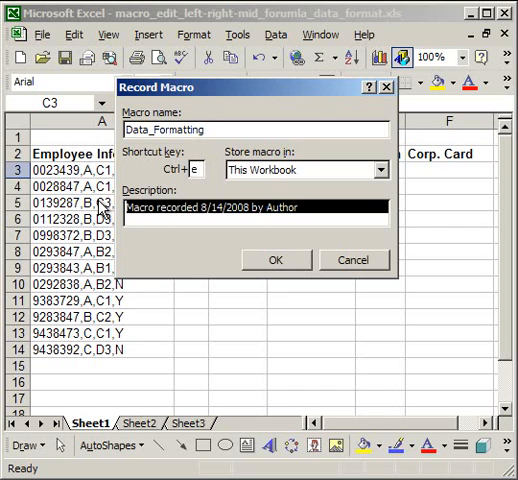
pyautogui.write('Format empl')
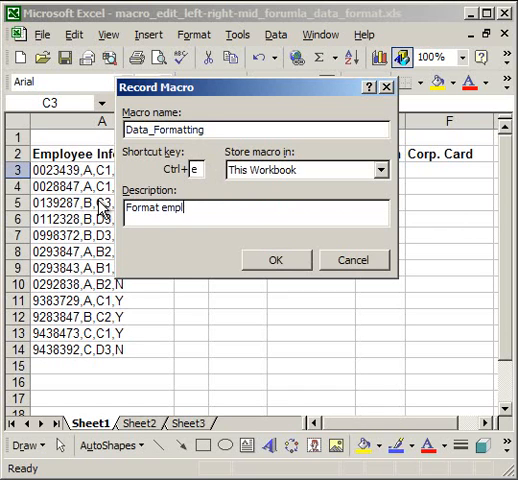
pyautogui.write('oyee data.')
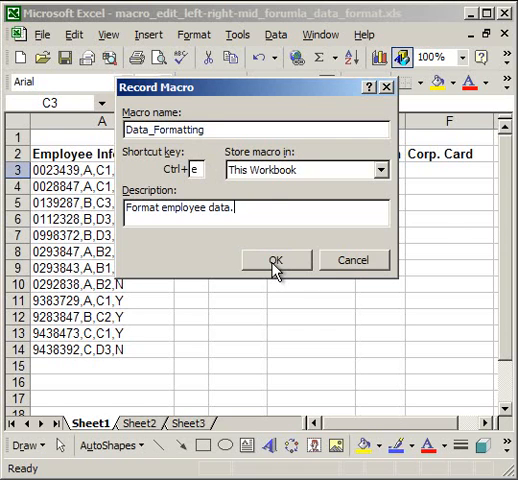
pyautogui.click(274, 260)
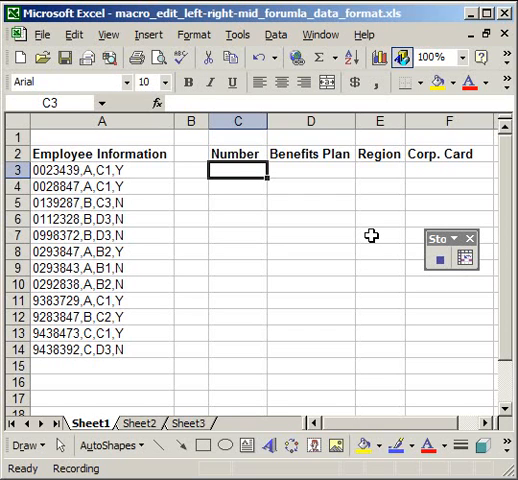
pyautogui.moveTo(234, 171)
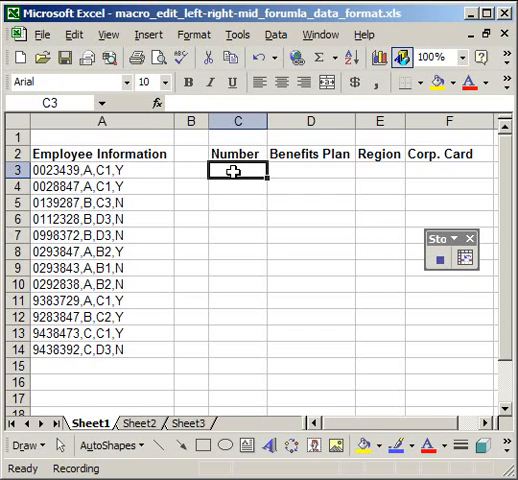
# Step: Enter =LEFT(A3,7) in C3 so Number shows 0023439
pyautogui.write('=')
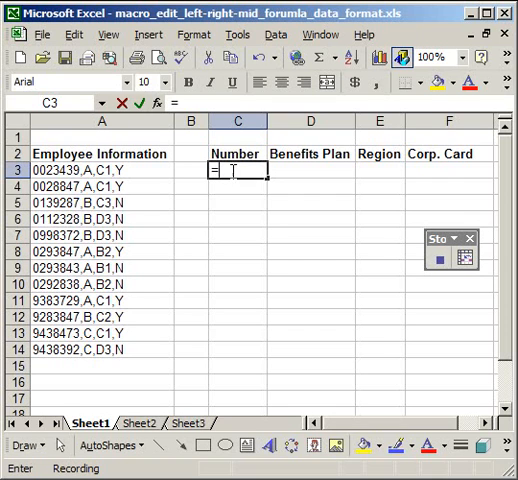
pyautogui.write('left')
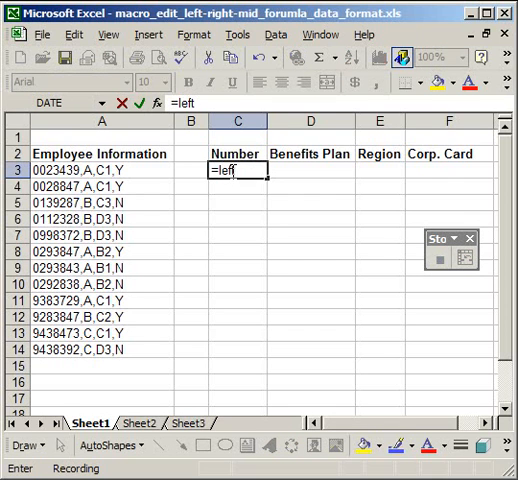
pyautogui.write('(')
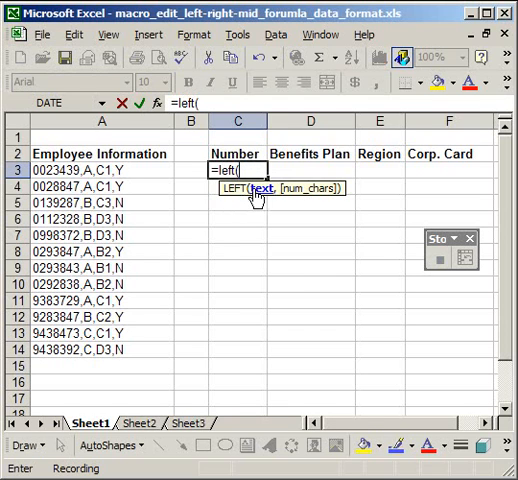
pyautogui.moveTo(311, 202)
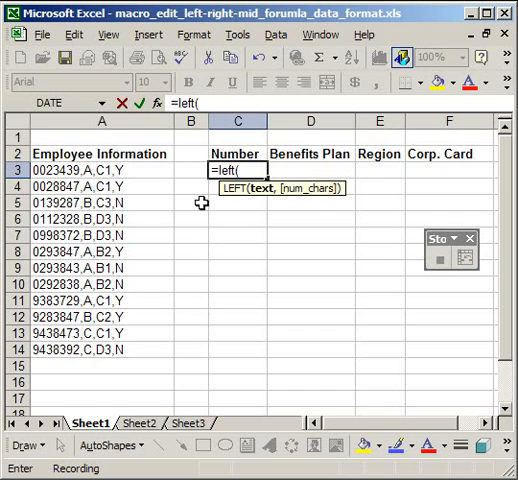
pyautogui.click(95, 170)
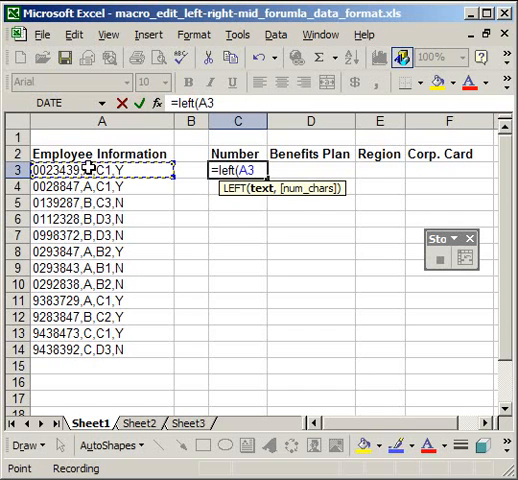
pyautogui.write(',7)')
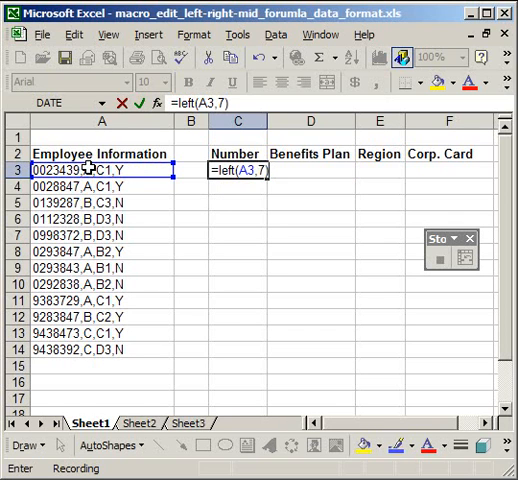
pyautogui.press('Return')
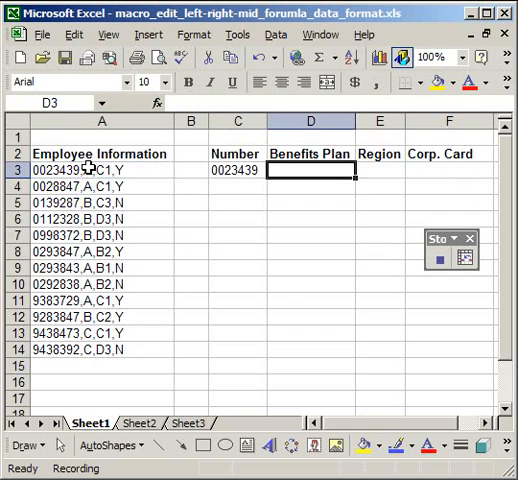
# Step: Enter =MID(A3,9,1) in D3 so Benefits Plan shows A
pyautogui.write('=m')
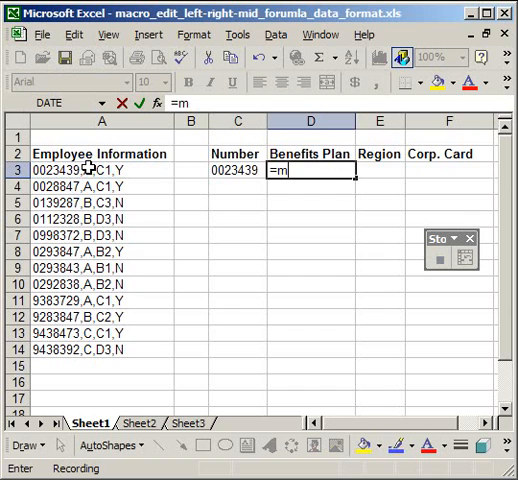
pyautogui.write('id(A3,')
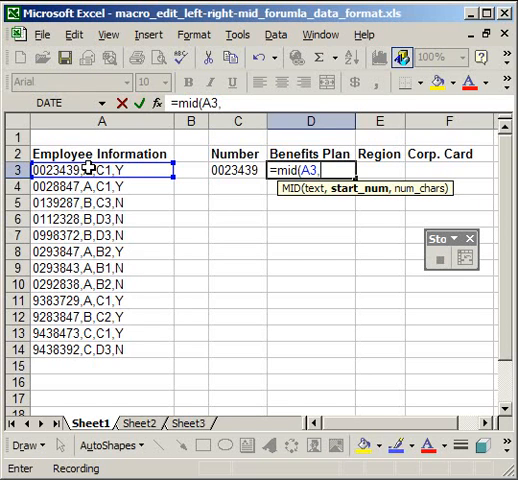
pyautogui.write('9,')
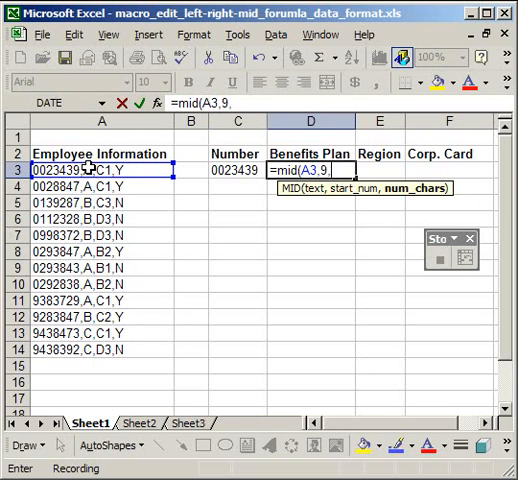
pyautogui.write('1')
pyautogui.click(380, 170)
pyautogui.write('=')
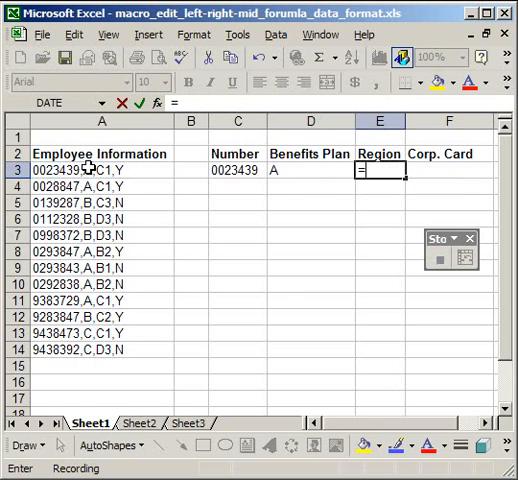
# Step: Enter =MID(A3,11,2) in E3 so Region shows C1, fixing a too-many-arguments error
pyautogui.write('mid(')
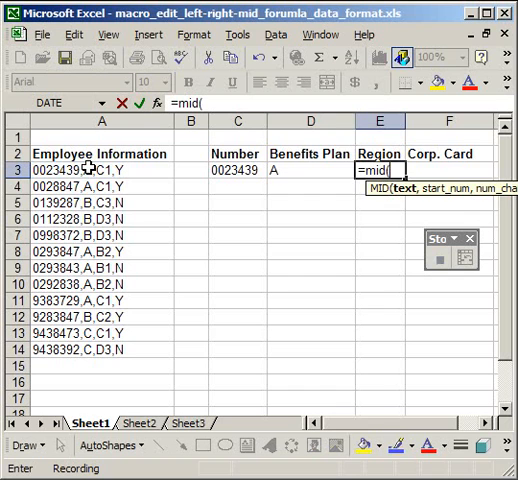
pyautogui.click(95, 169)
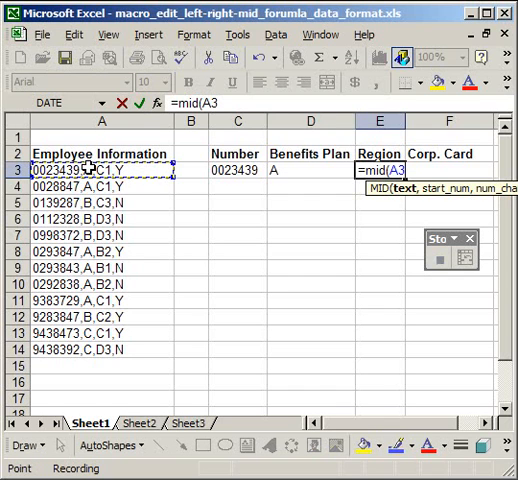
pyautogui.write(',')
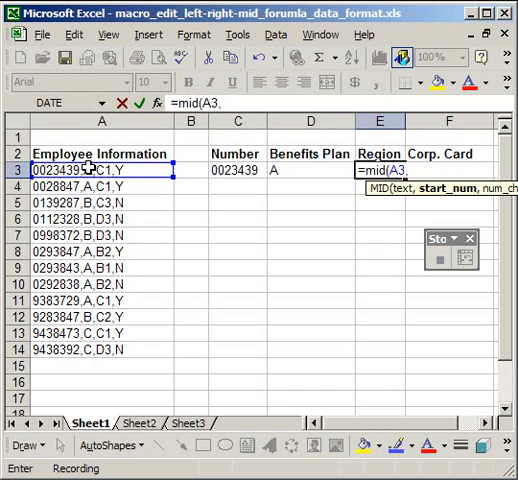
pyautogui.write('11')
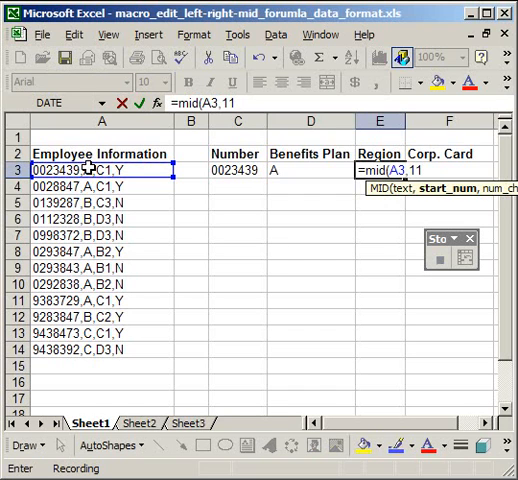
pyautogui.write(',')
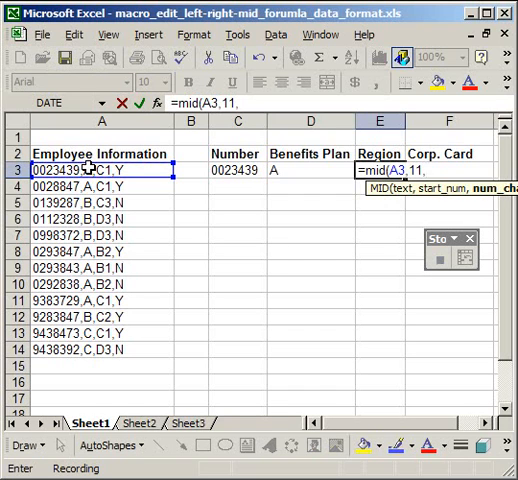
pyautogui.write('2,')
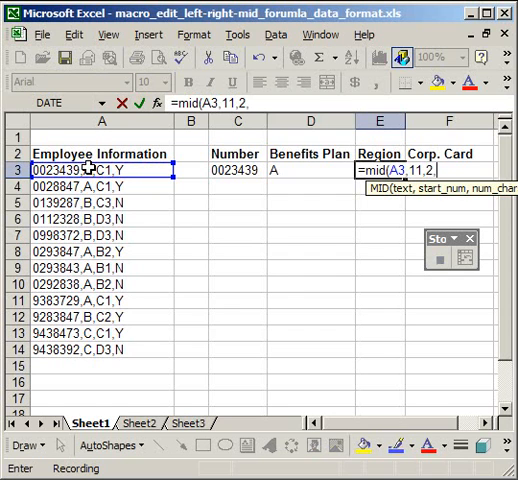
pyautogui.write(')')
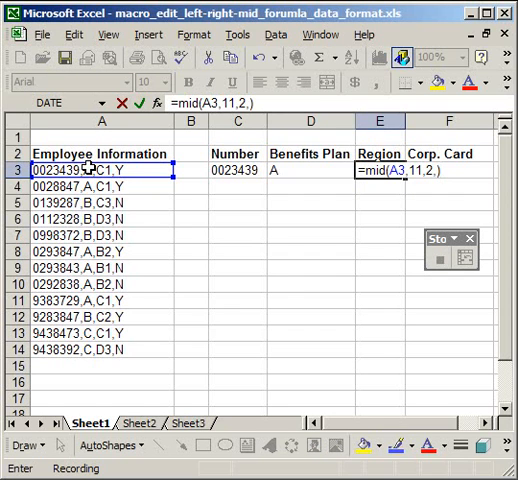
pyautogui.press('Return')
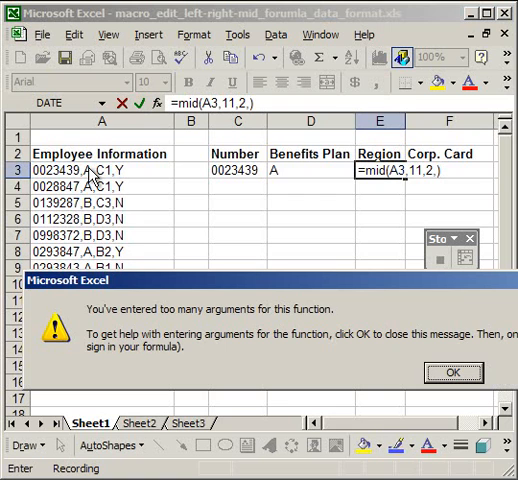
pyautogui.click(453, 372)
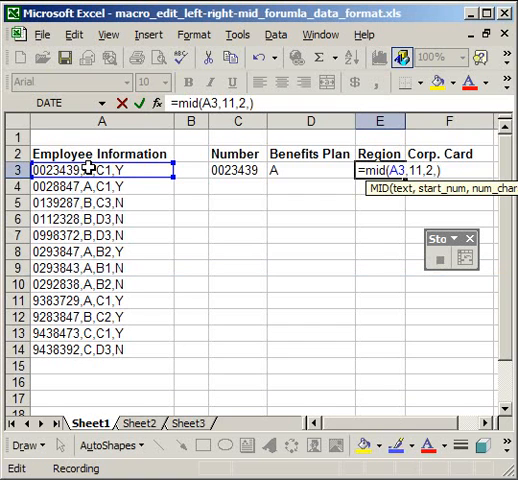
pyautogui.press('Return')
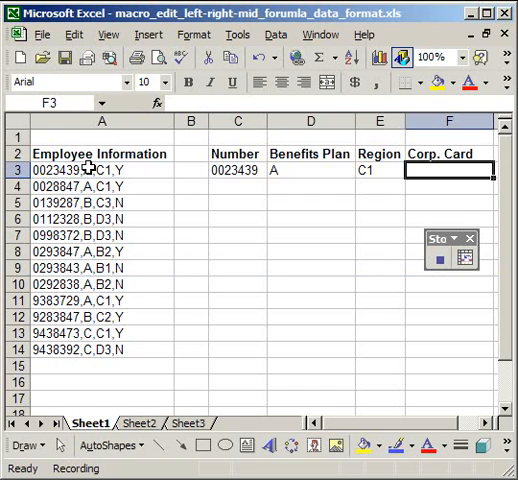
# Step: Enter =RIGHT(A3,1) in F3 so Corp. Card shows Y
pyautogui.write('=right')
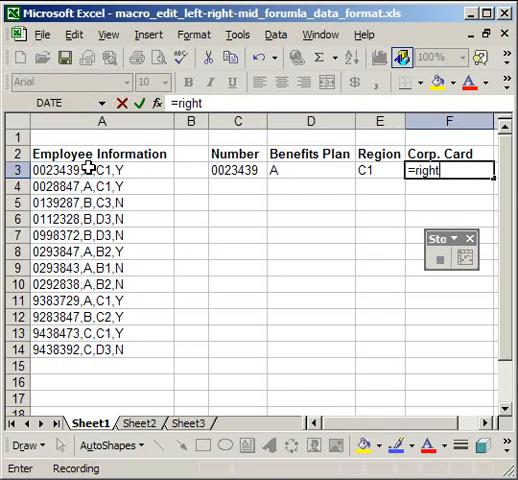
pyautogui.write('(')
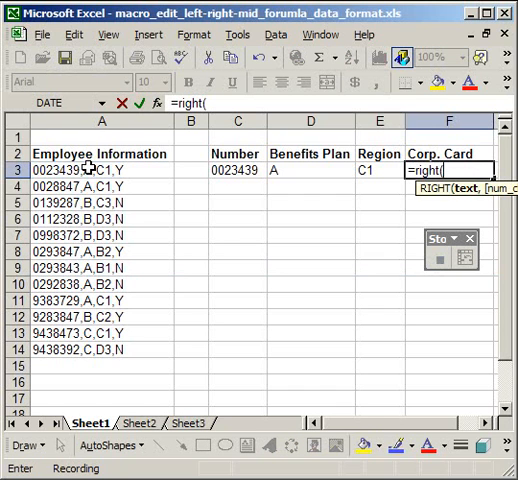
pyautogui.click(95, 167)
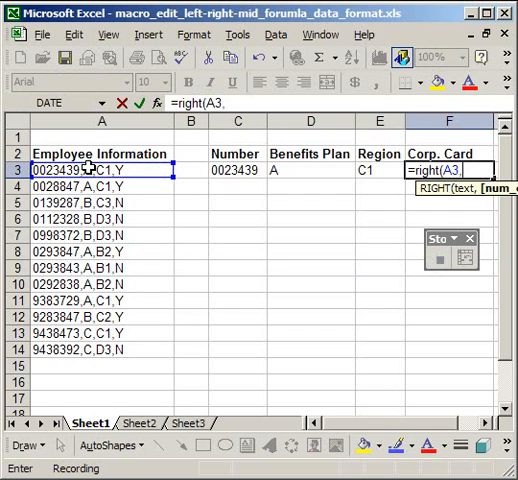
pyautogui.write('1)')
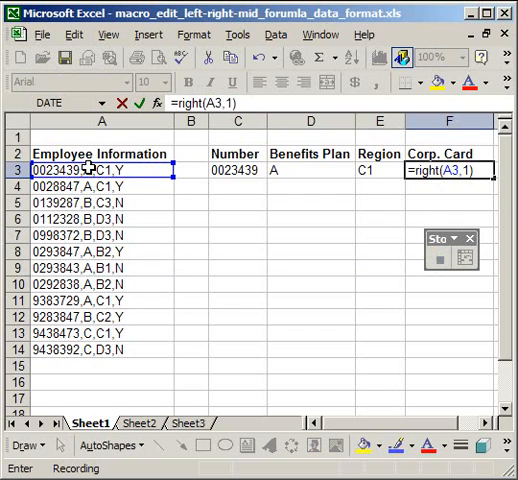
pyautogui.press('Return')
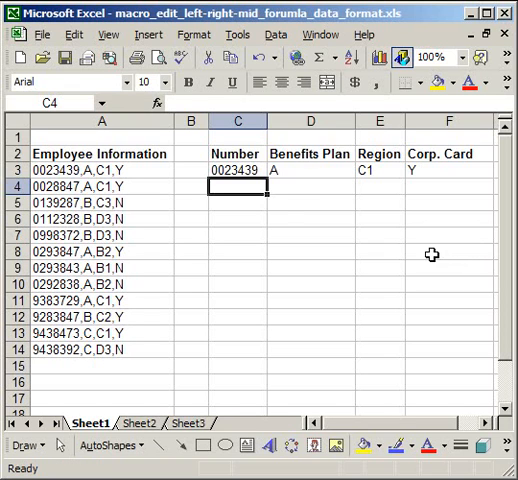
pyautogui.moveTo(205, 200)
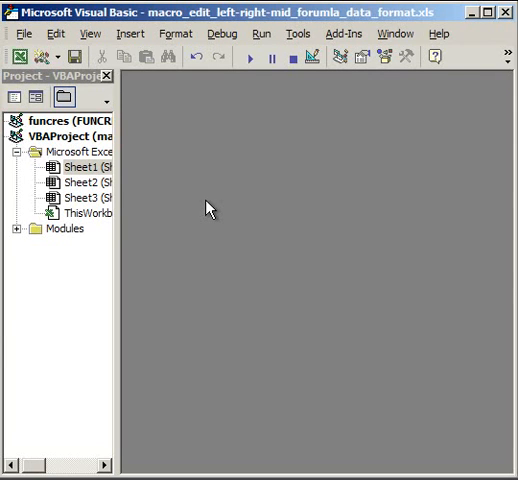
pyautogui.moveTo(45, 123)
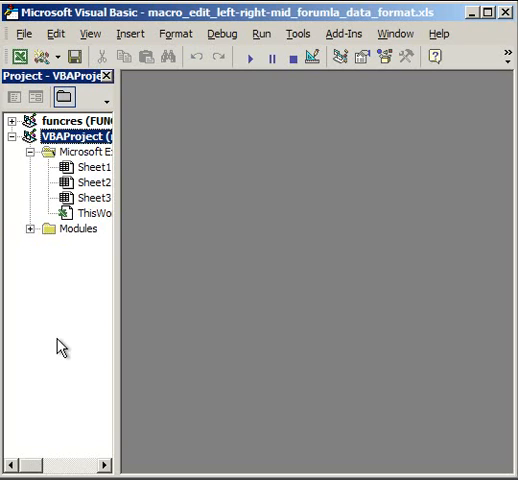
# Step: Expand the Modules folder and open Module1's code window with the Data_Formatting macro
pyautogui.click(37, 228)
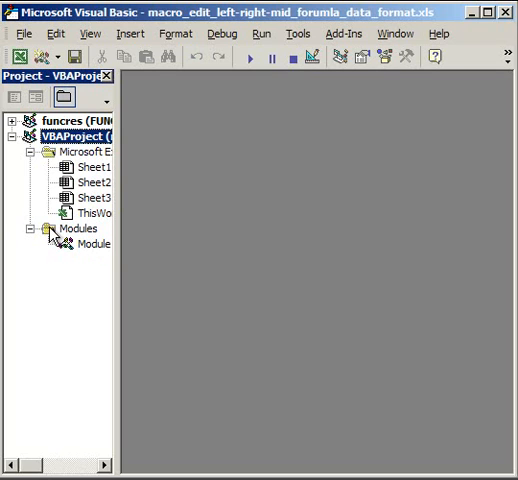
pyautogui.moveTo(78, 254)
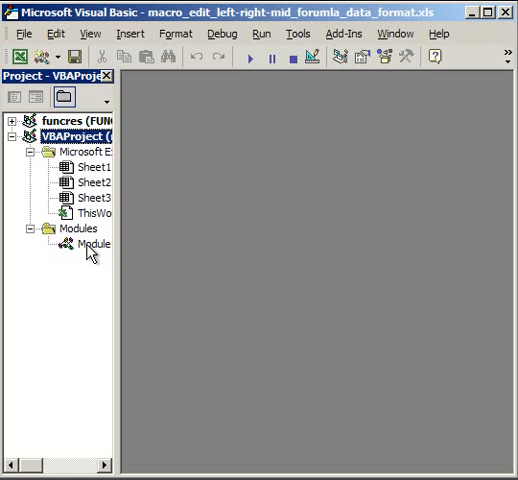
pyautogui.doubleClick(95, 244)
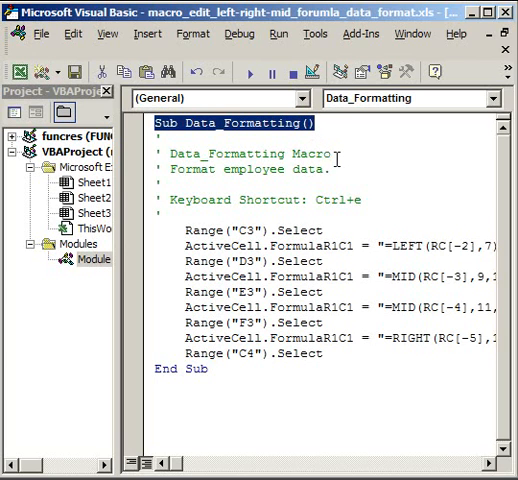
pyautogui.moveTo(160, 137); pyautogui.dragTo(365, 200)
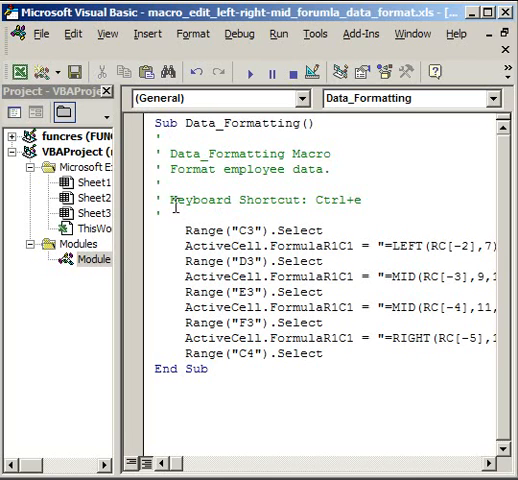
pyautogui.moveTo(393, 196)
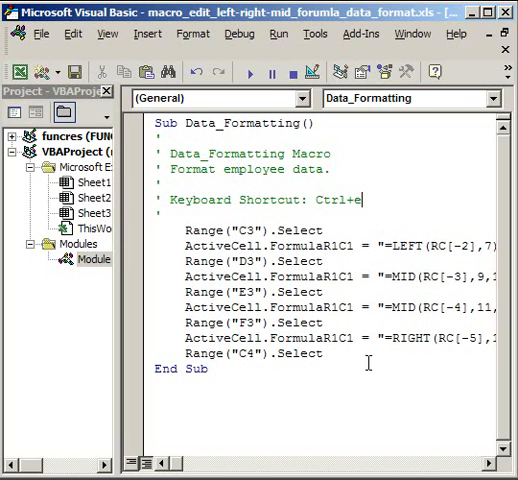
pyautogui.moveTo(185, 230); pyautogui.dragTo(340, 277)
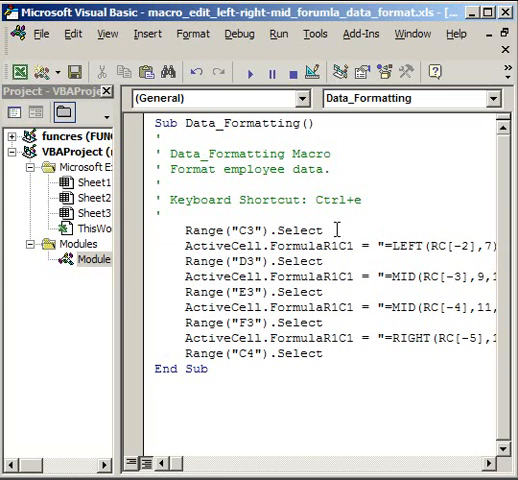
pyautogui.doubleClick(248, 230)
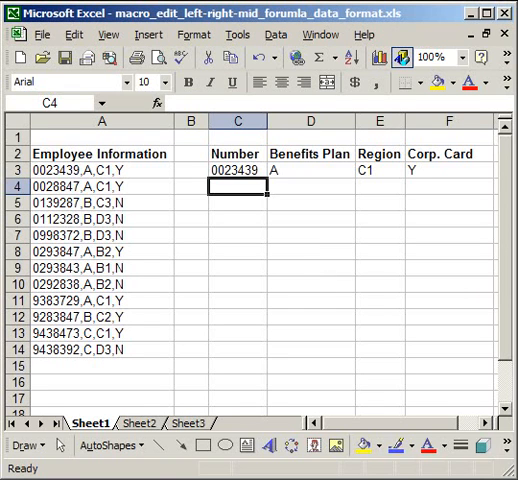
pyautogui.moveTo(300, 244)
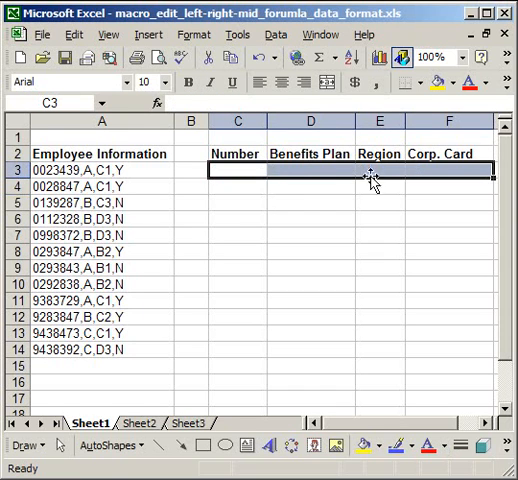
# Step: Clear row 3's split values and rerun Data_Formatting to refill 0023439, A, C1 and Y
pyautogui.click(100, 169)
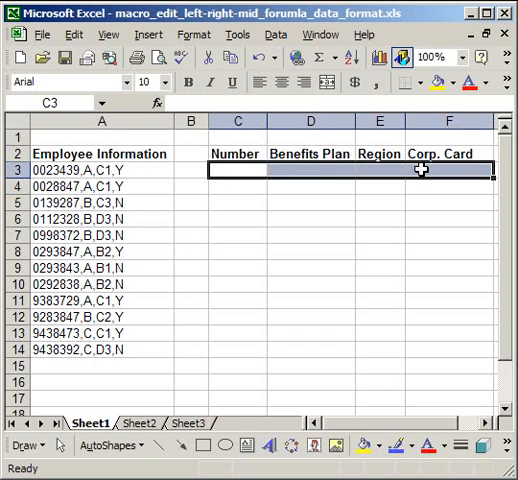
pyautogui.click(98, 202)
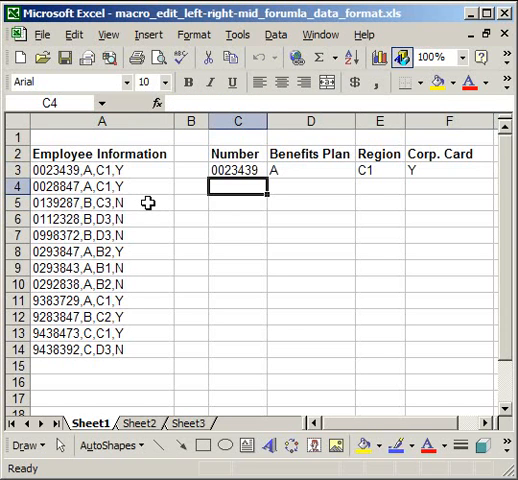
pyautogui.moveTo(145, 194)
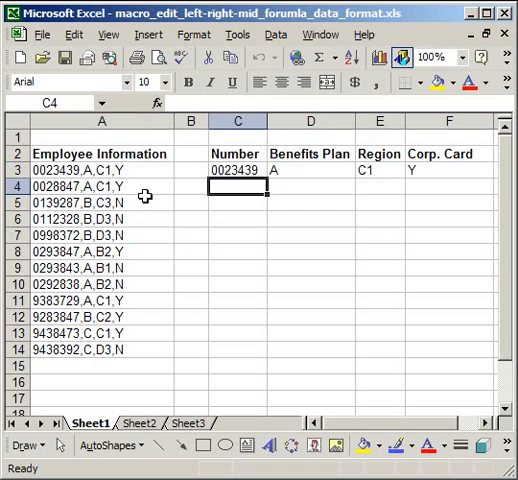
pyautogui.click(98, 170)
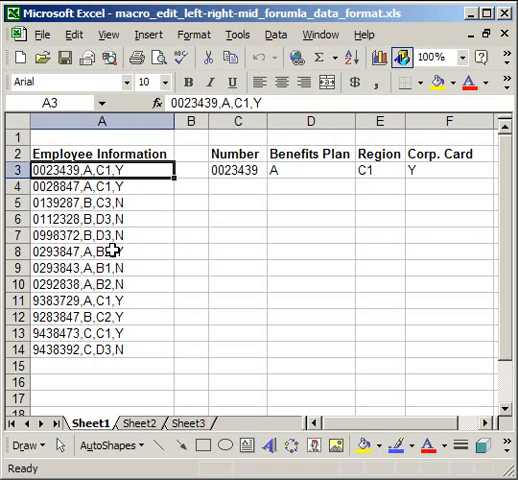
pyautogui.click(237, 187)
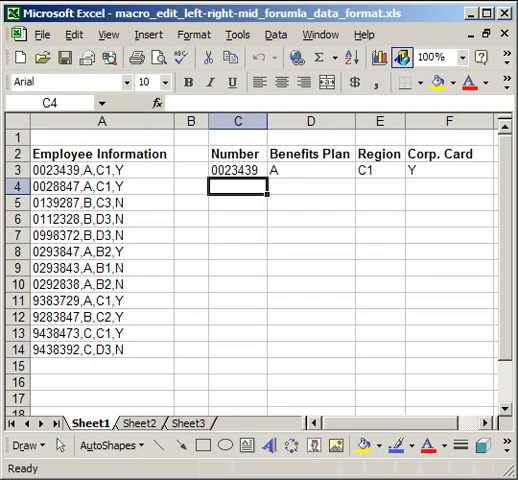
pyautogui.moveTo(361, 351)
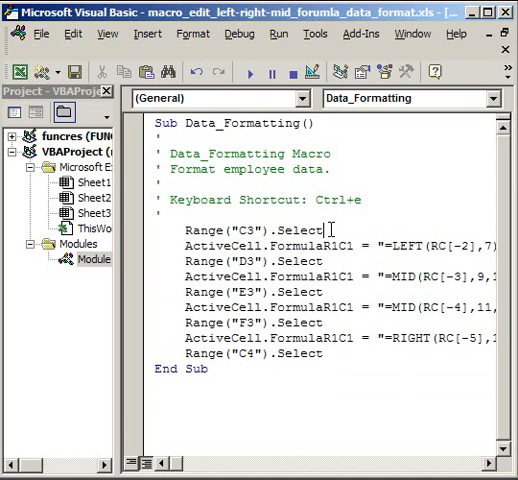
# Step: Select the Range("C3").Select line in the Data_Formatting macro code
pyautogui.tripleClick(255, 242)
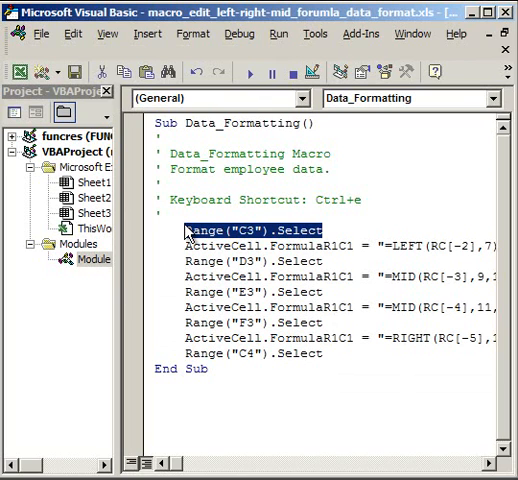